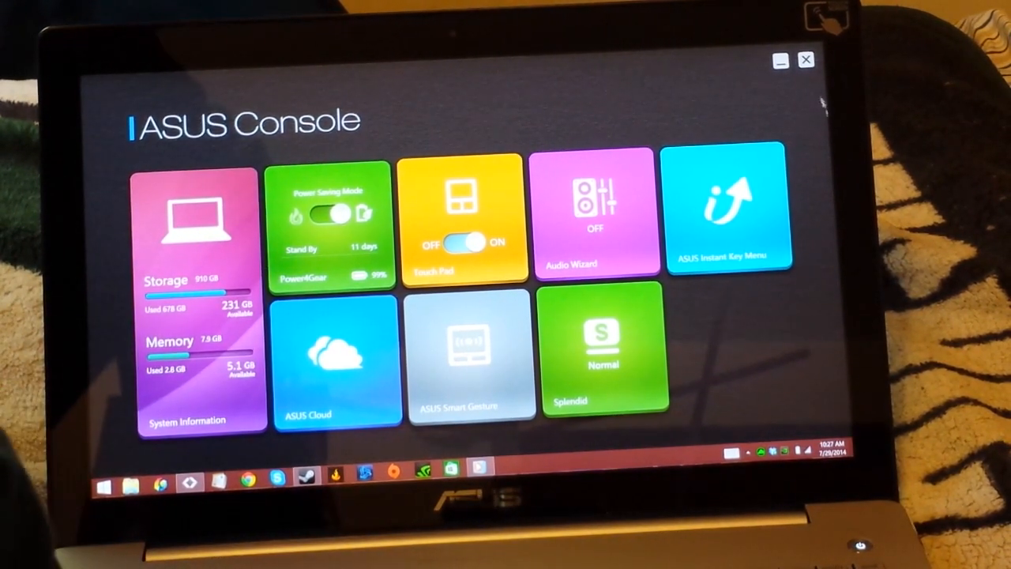
Step: Close the ASUS Console window, returning to the Windows desktop and its icons
click(781, 60)
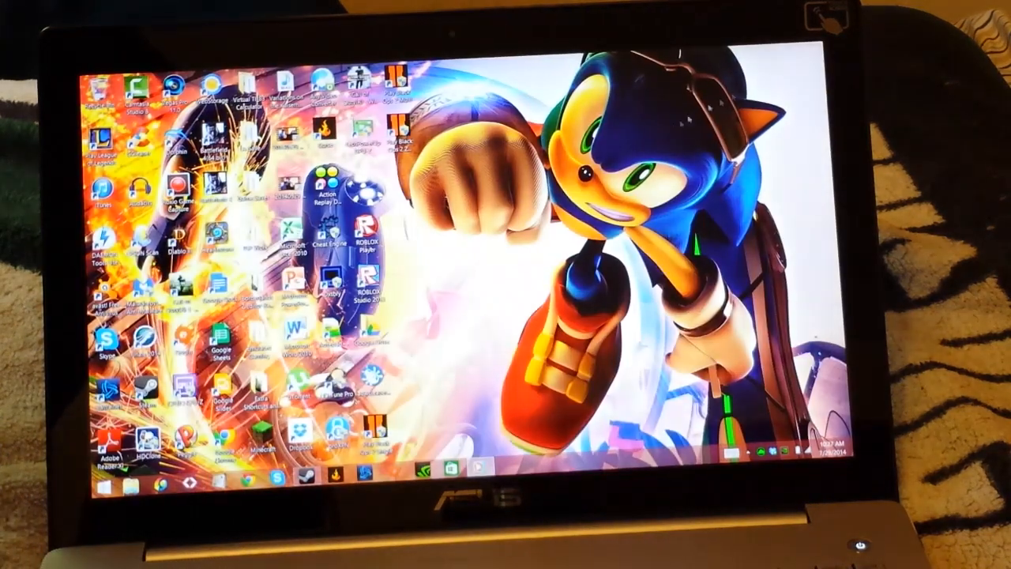